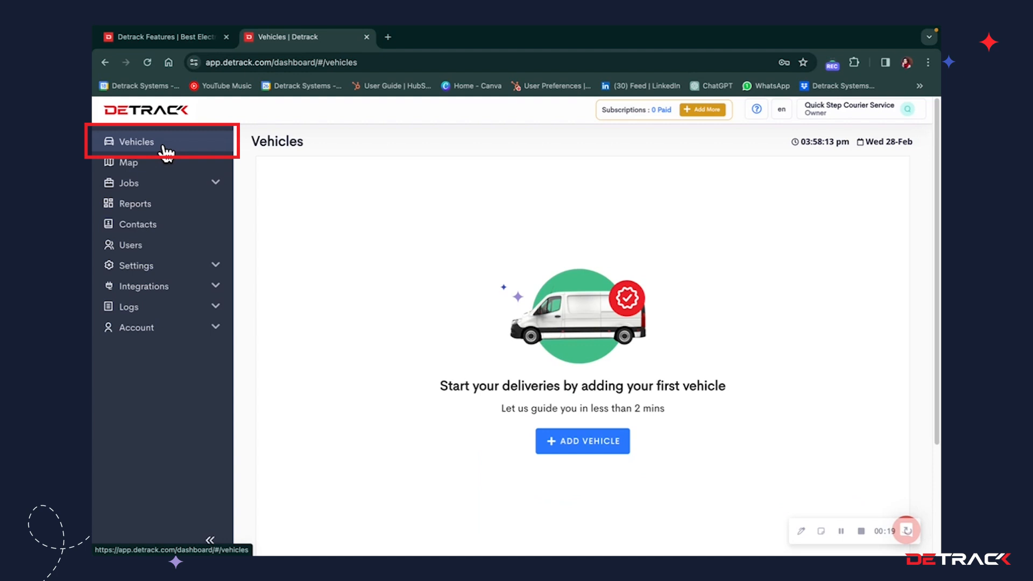
mouse_move(136, 141)
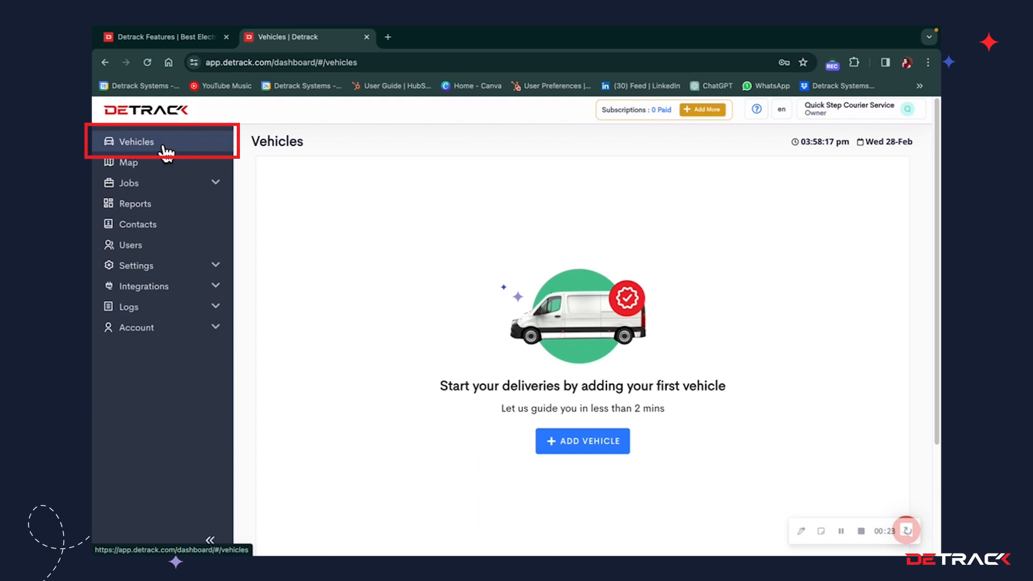
mouse_move(596, 466)
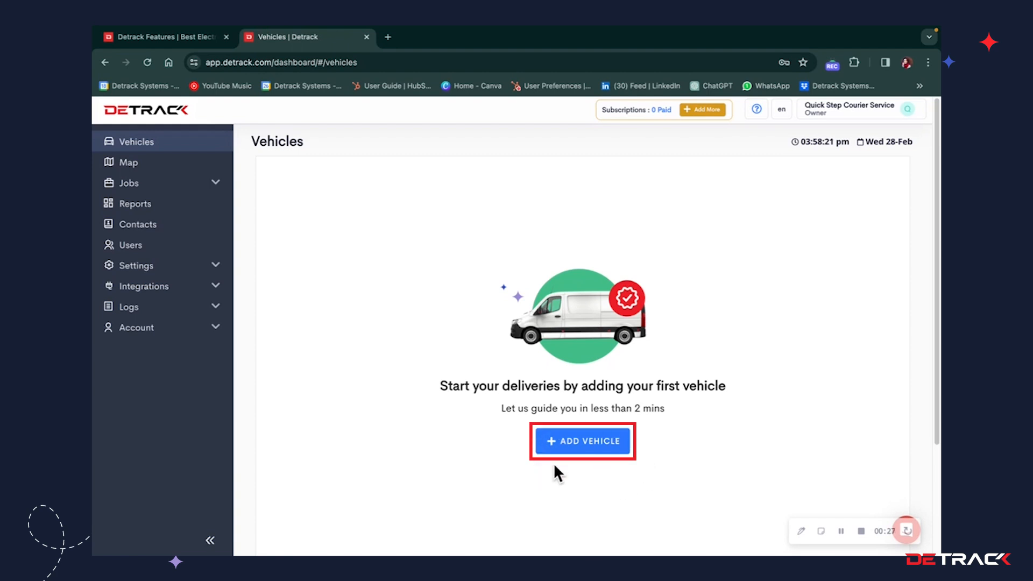
Start adding a vehicle to show the driver-app QR code and Detrack ID options.
left_click(582, 441)
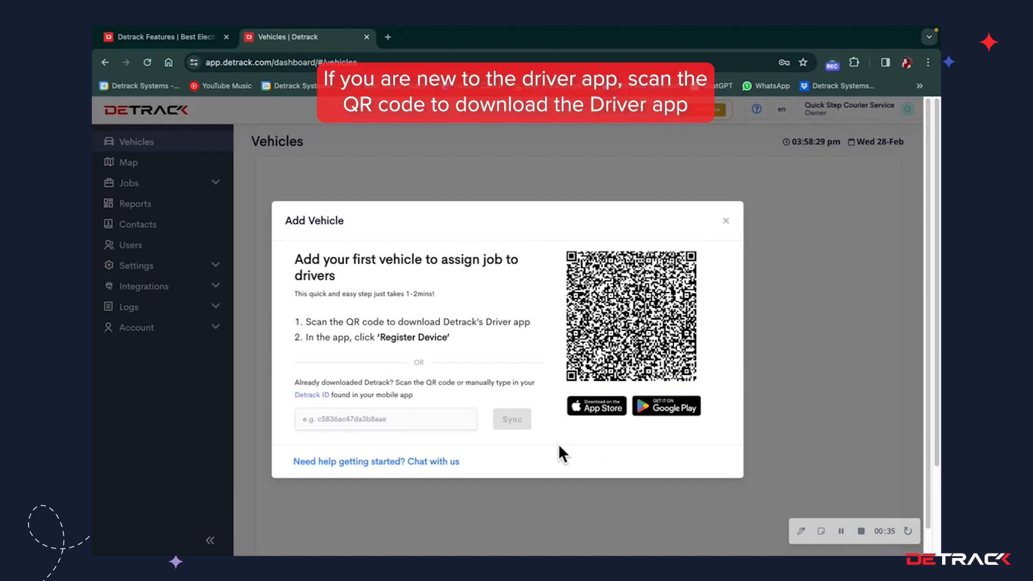
mouse_move(594, 437)
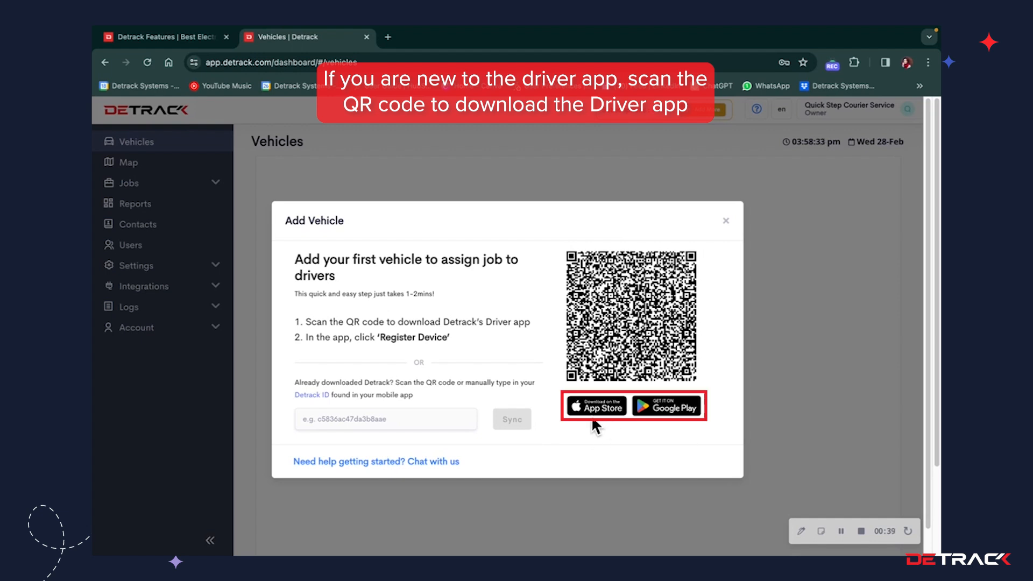
mouse_move(666, 428)
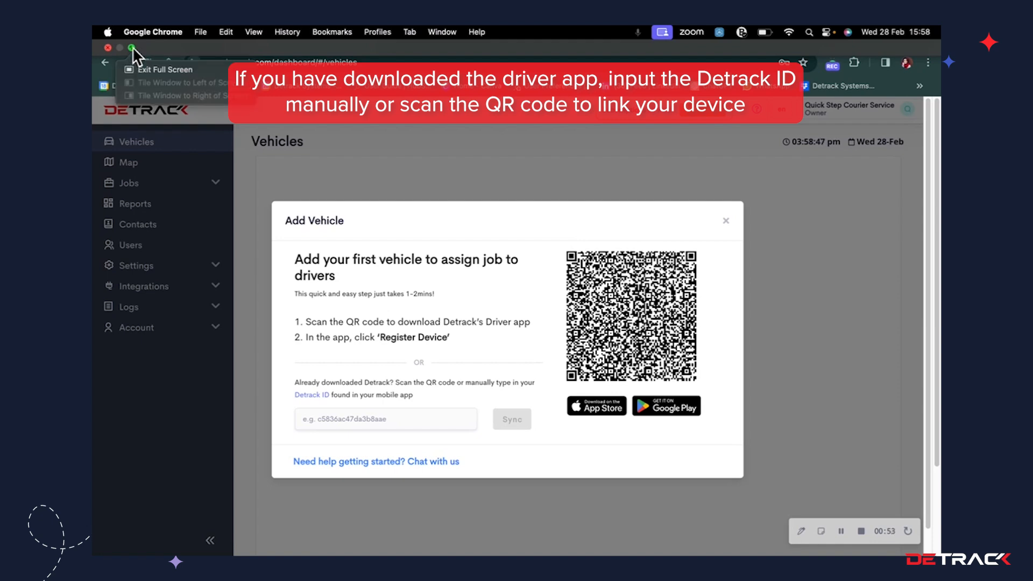
Exit Chrome full screen so the phone's driver app sits beside the Add Vehicle dialog.
left_click(167, 70)
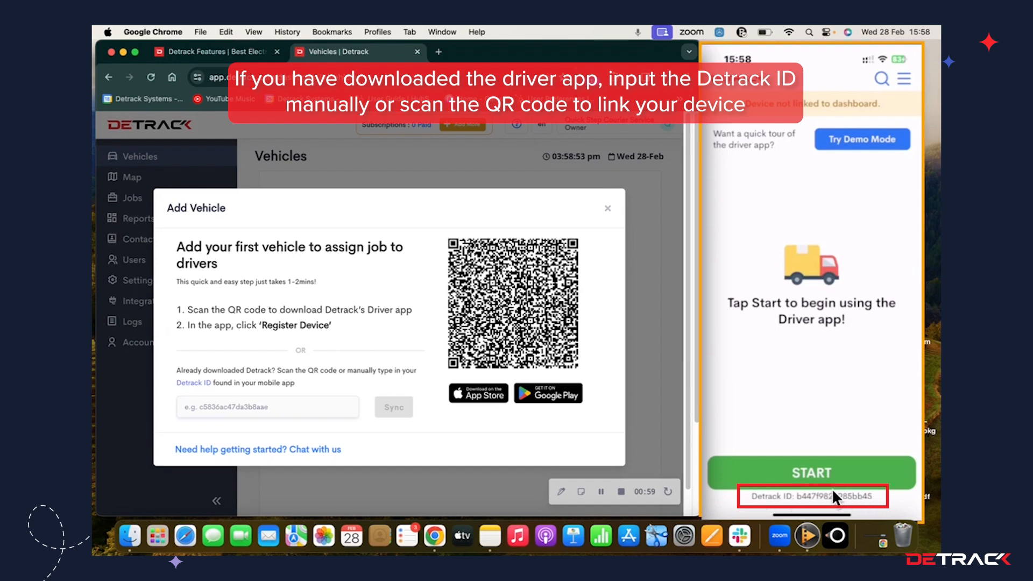
mouse_move(859, 504)
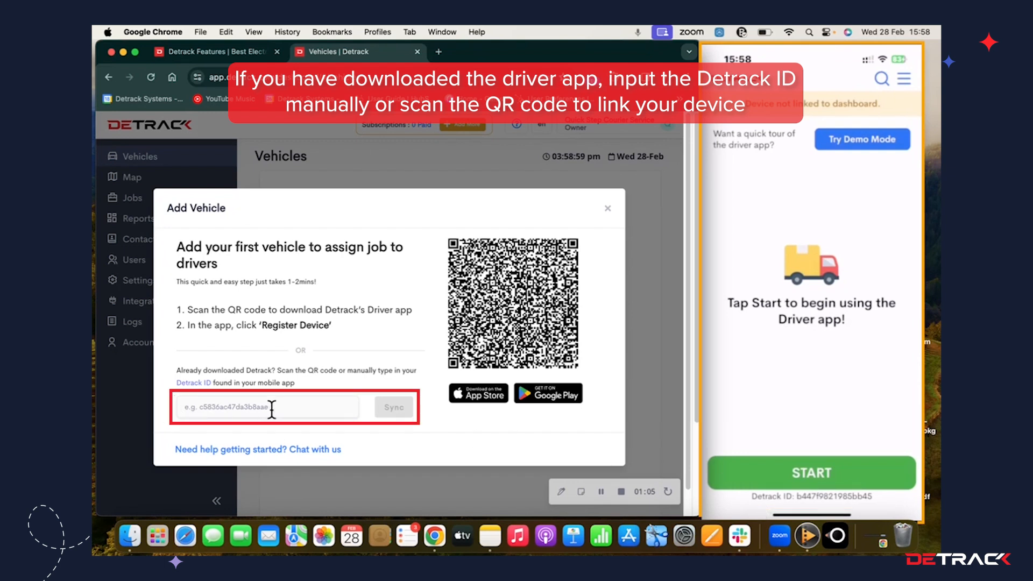
mouse_move(427, 398)
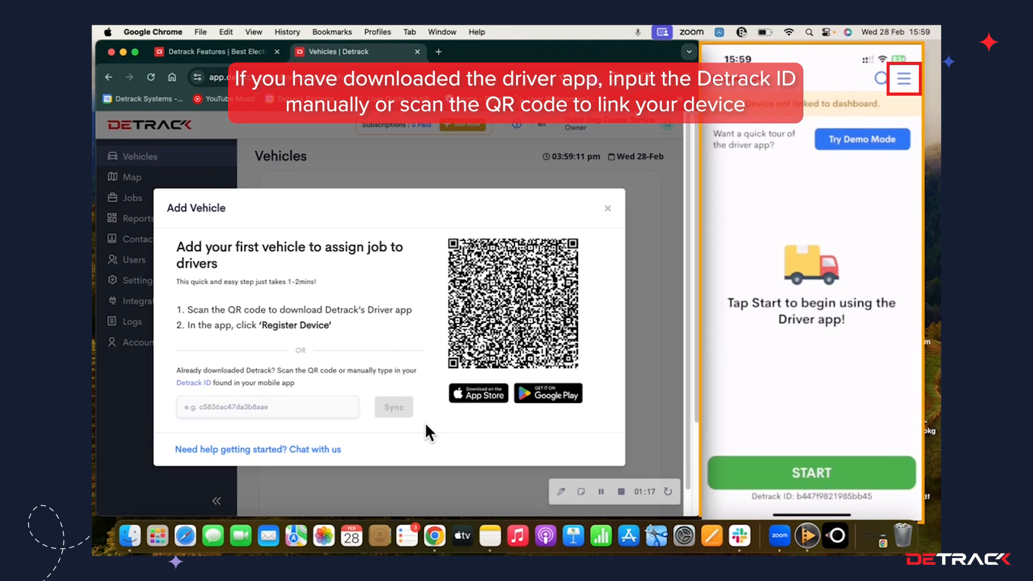
Scan the dashboard QR code from the driver app's menu to link the phone.
left_click(904, 78)
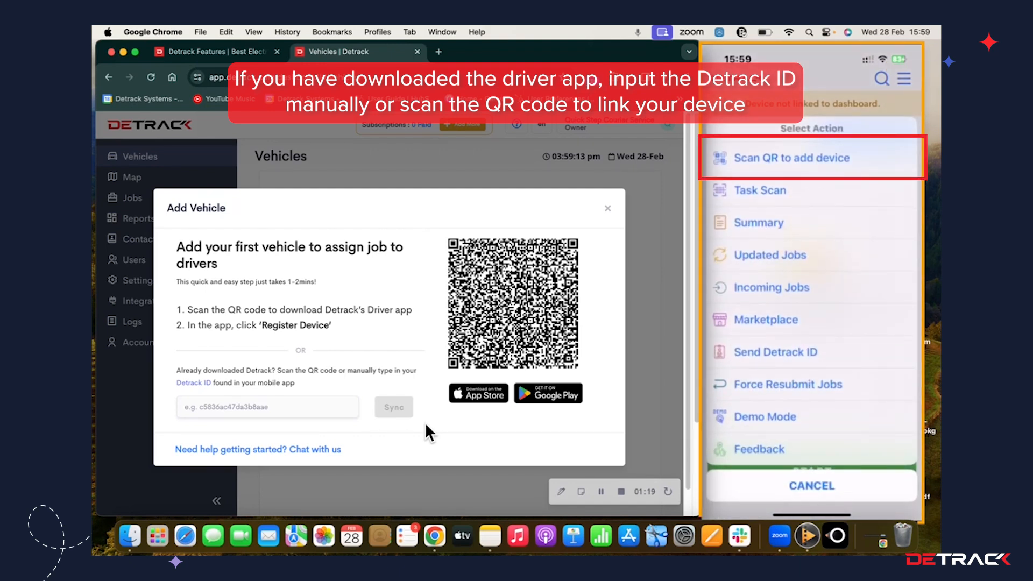
left_click(809, 157)
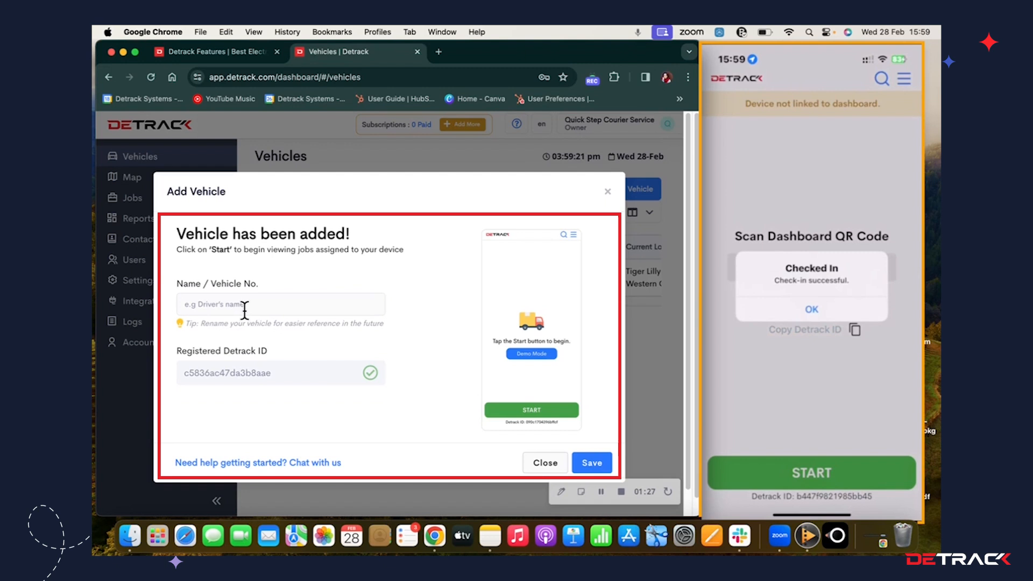
Enter 'Nicole' as the vehicle name.
type("Nicole")
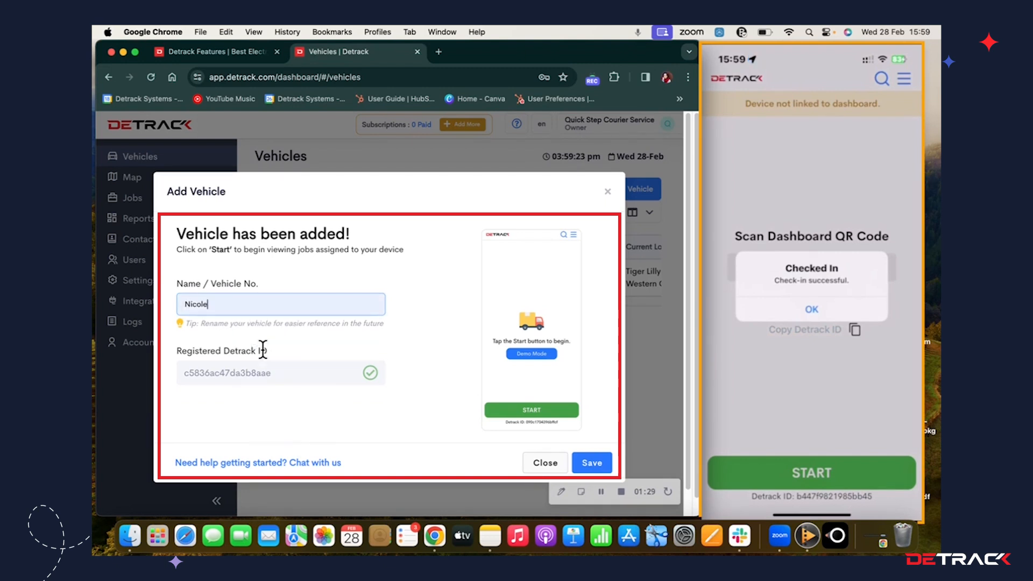
mouse_move(669, 384)
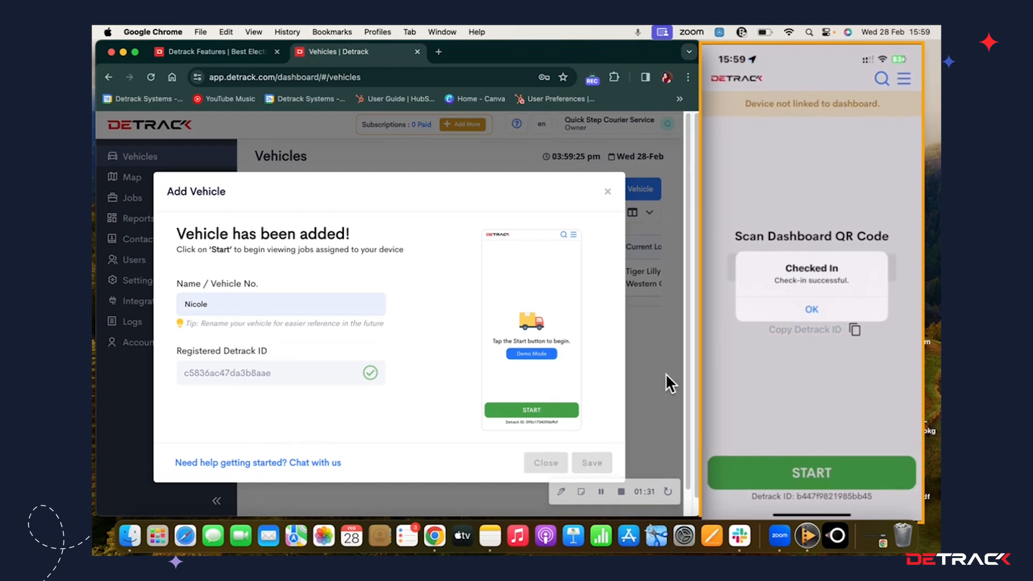